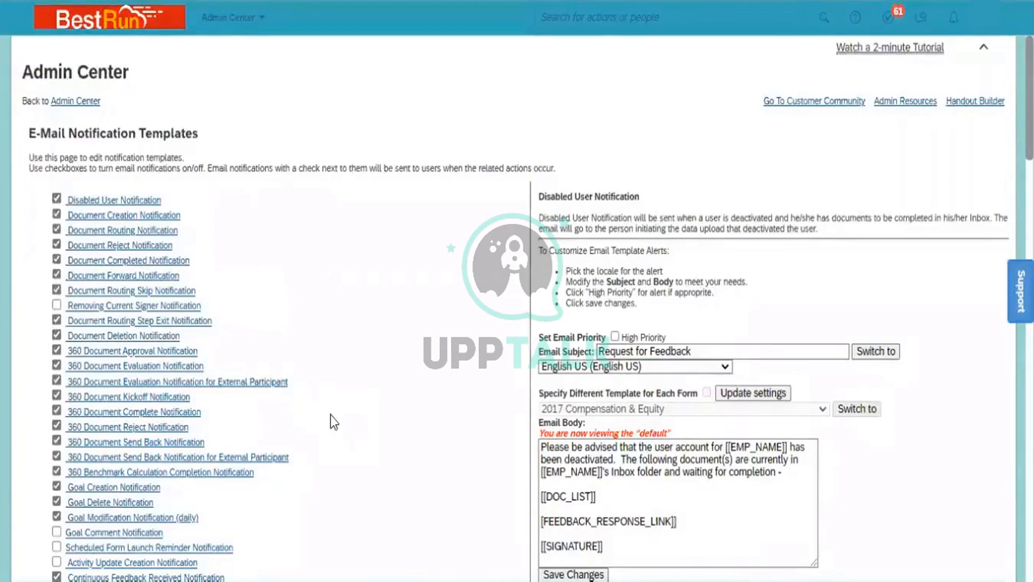
mouse_move(412, 446)
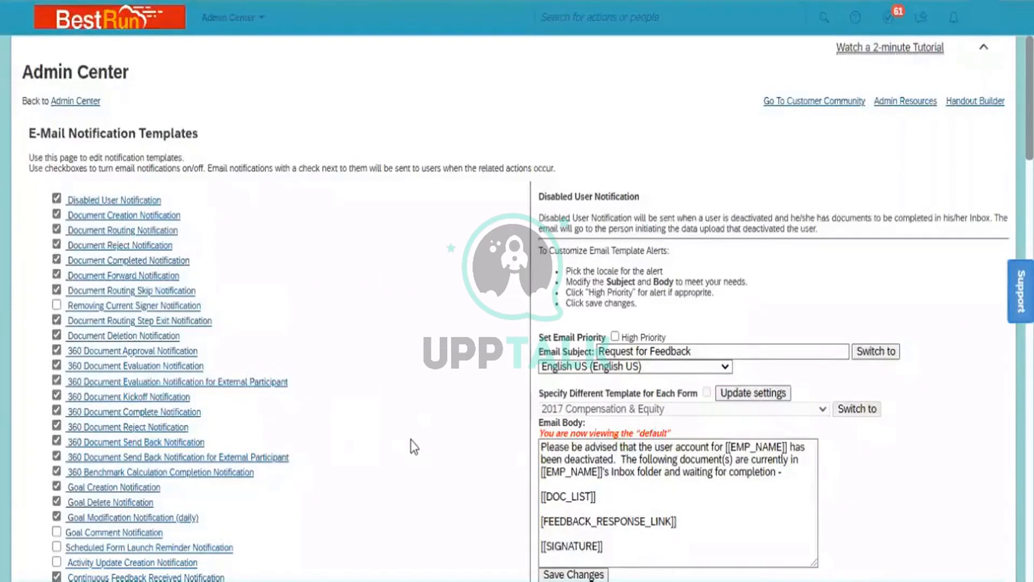
mouse_move(264, 308)
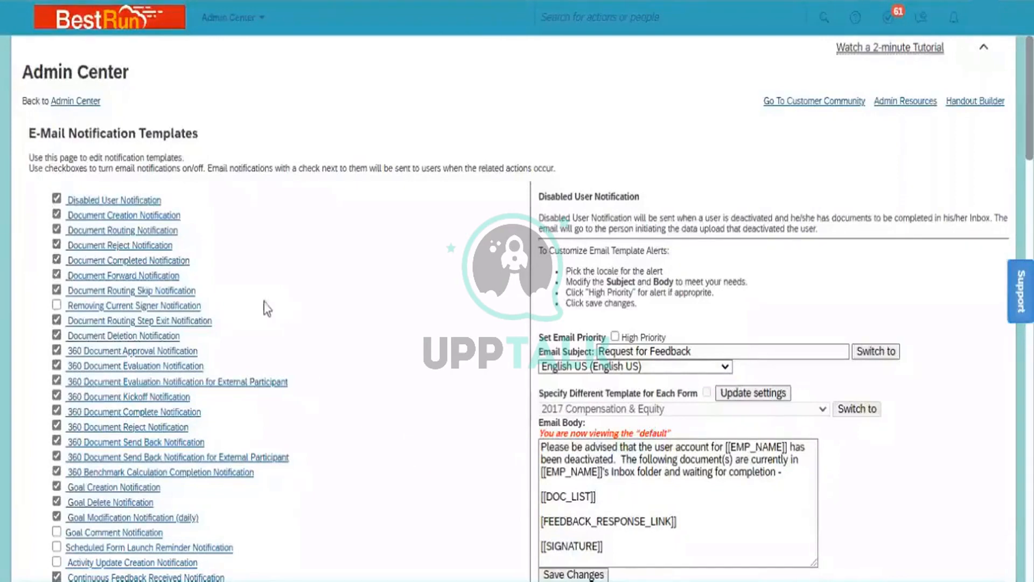
mouse_move(237, 218)
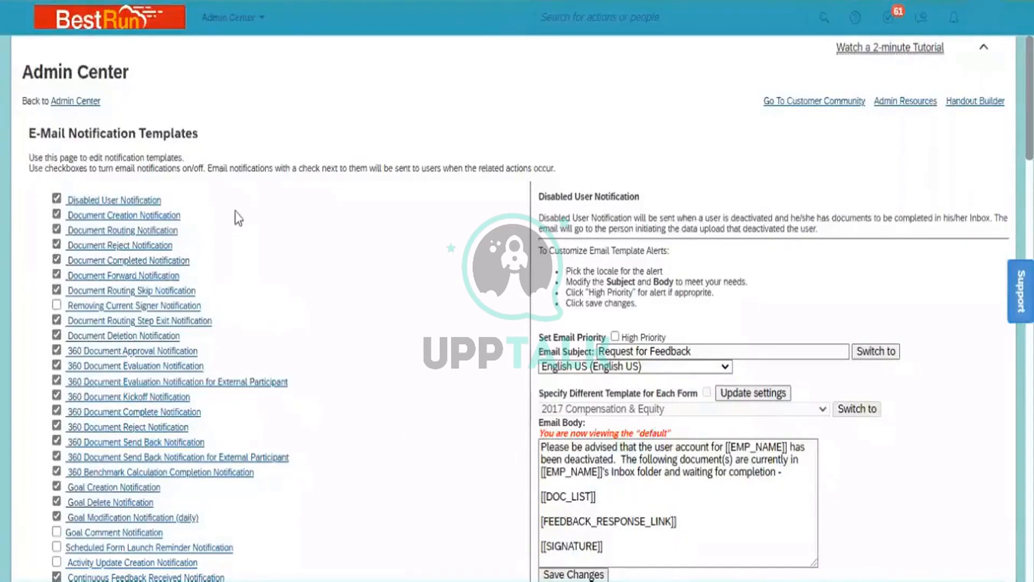
mouse_move(260, 249)
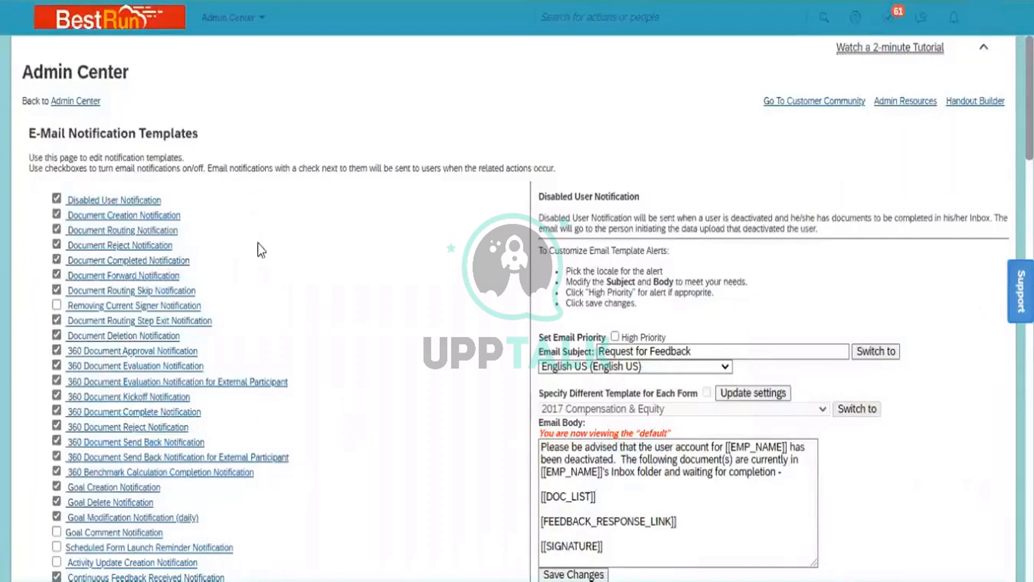
mouse_move(264, 282)
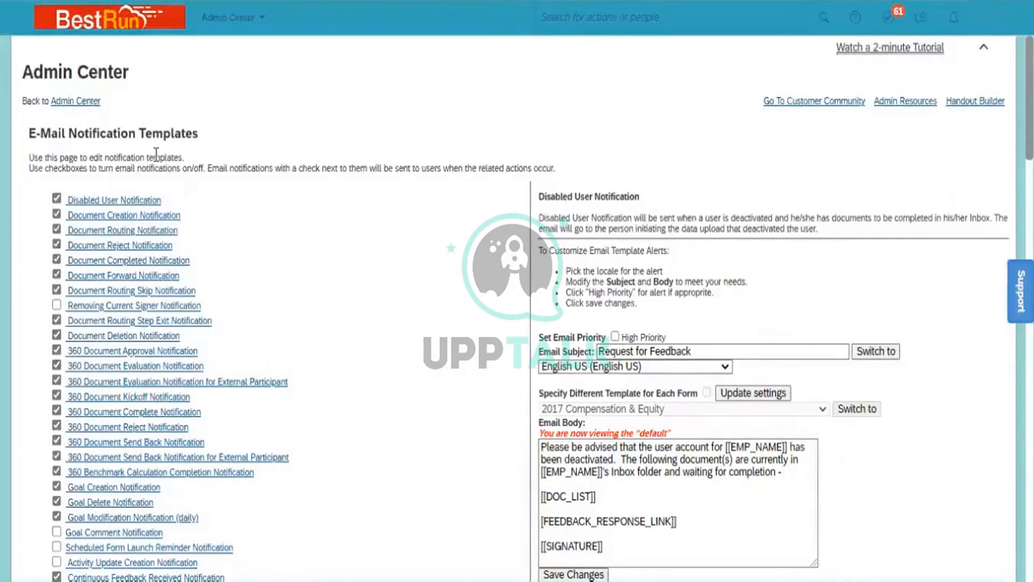
mouse_move(248, 469)
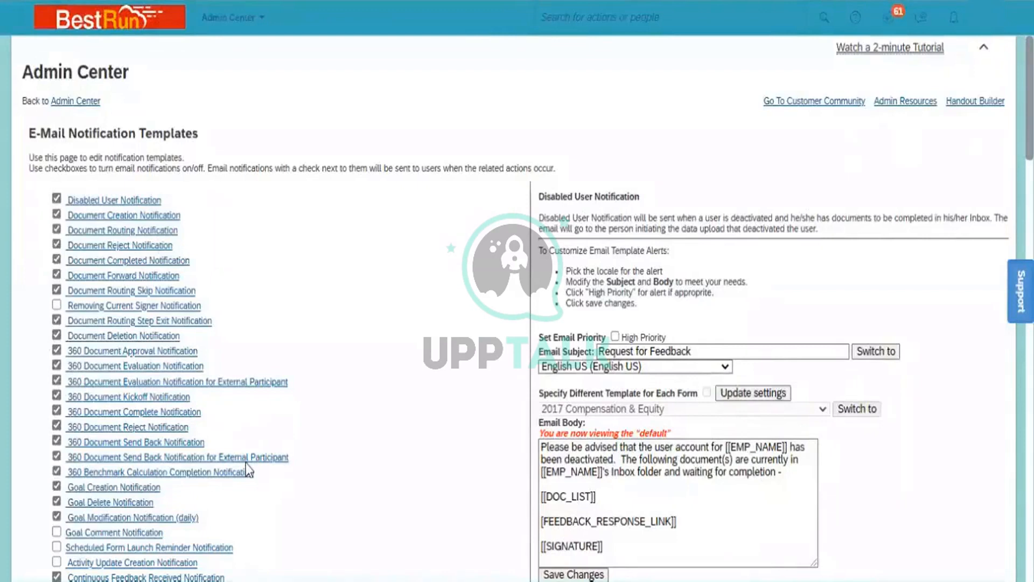
mouse_move(277, 408)
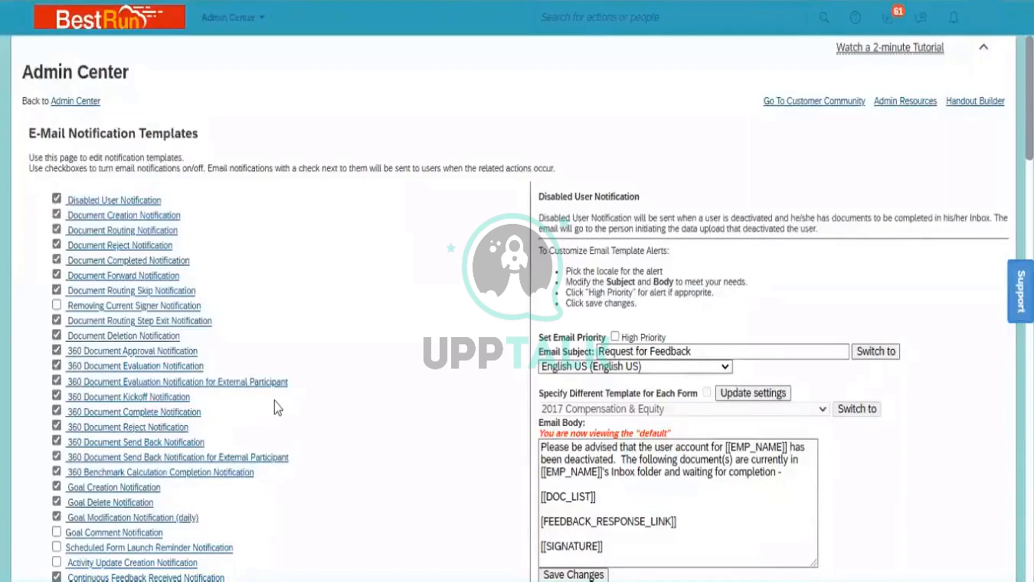
mouse_move(271, 229)
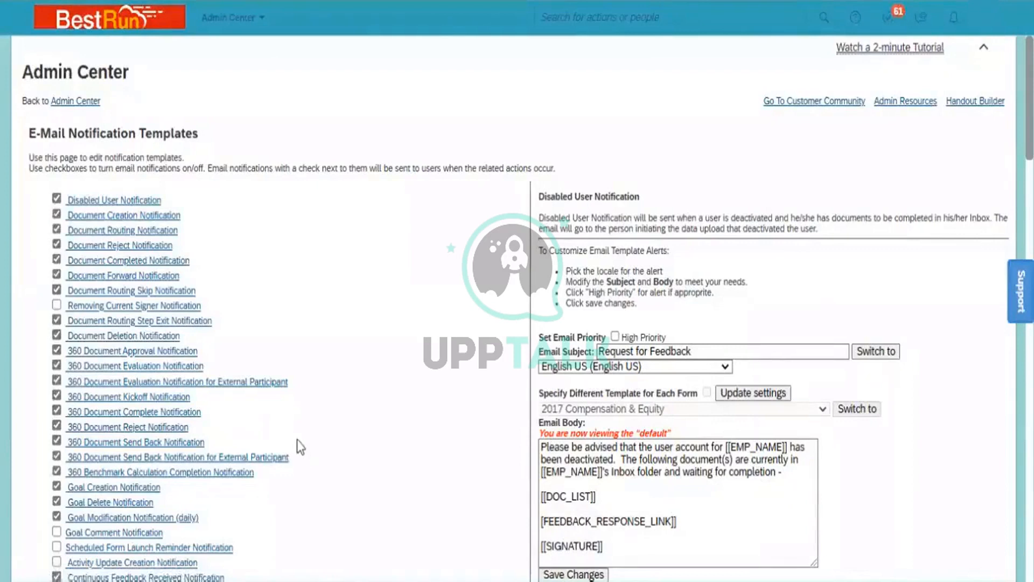
mouse_move(739, 203)
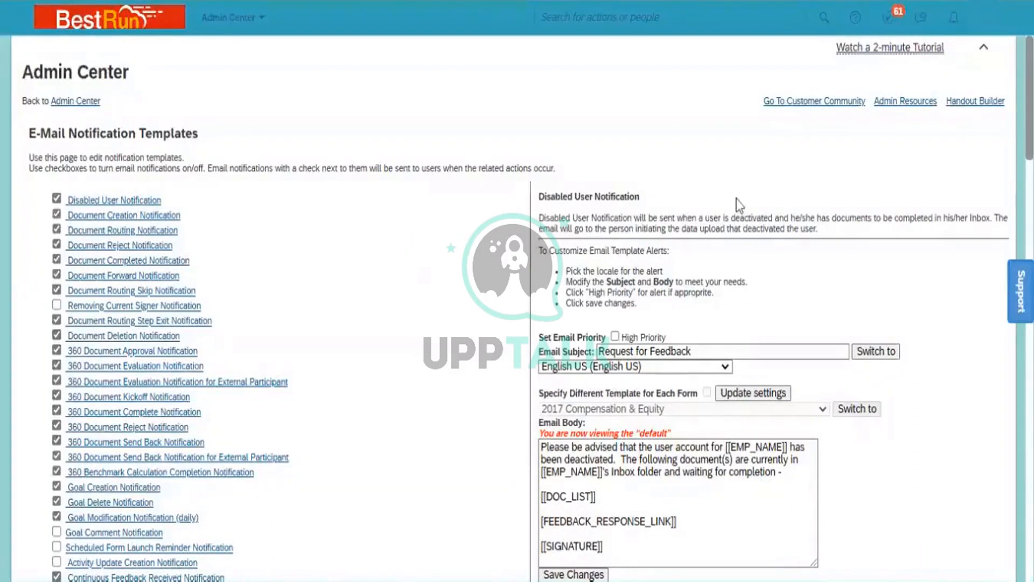
mouse_move(123, 216)
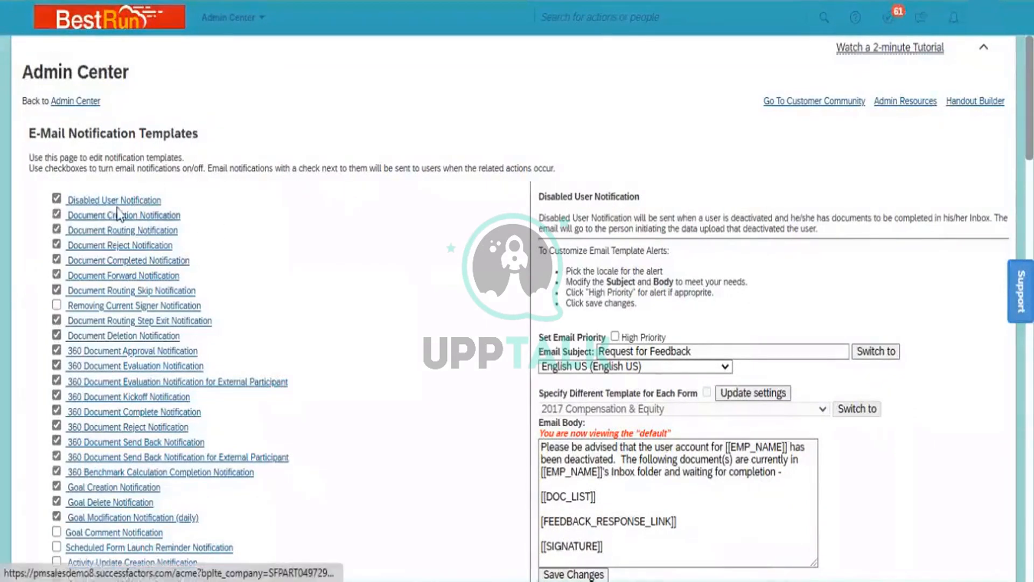
mouse_move(130, 211)
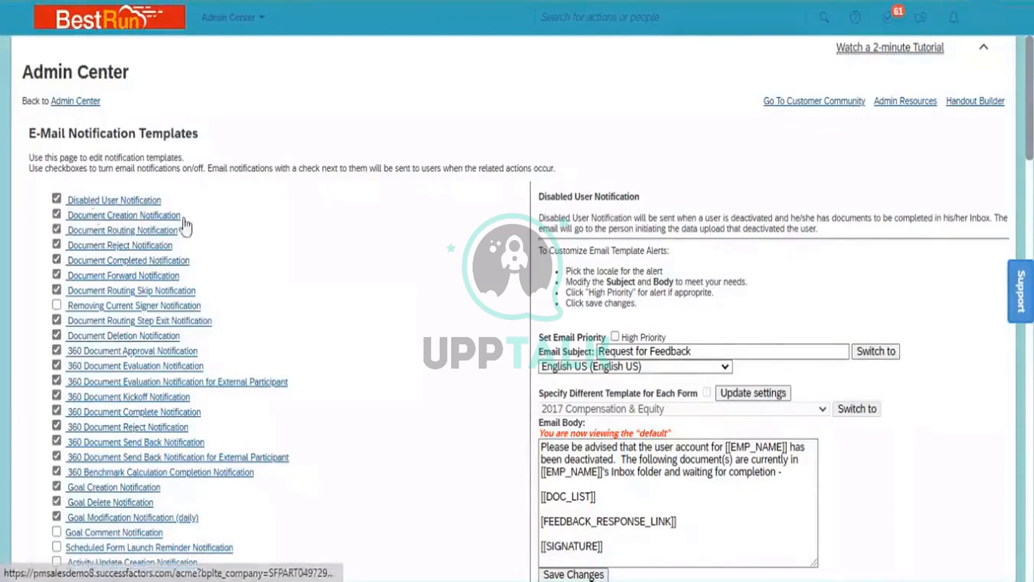
mouse_move(229, 239)
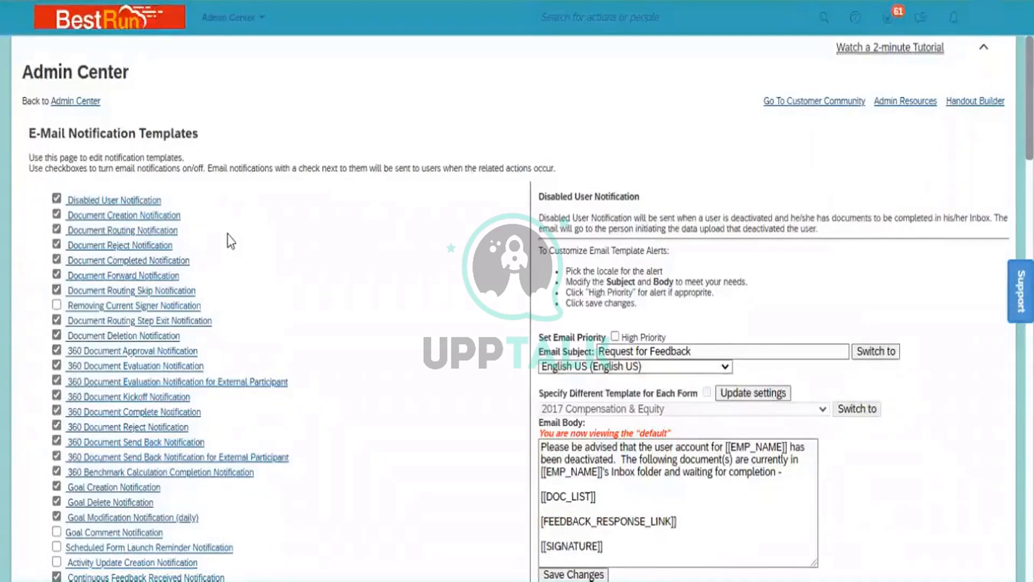
mouse_move(264, 267)
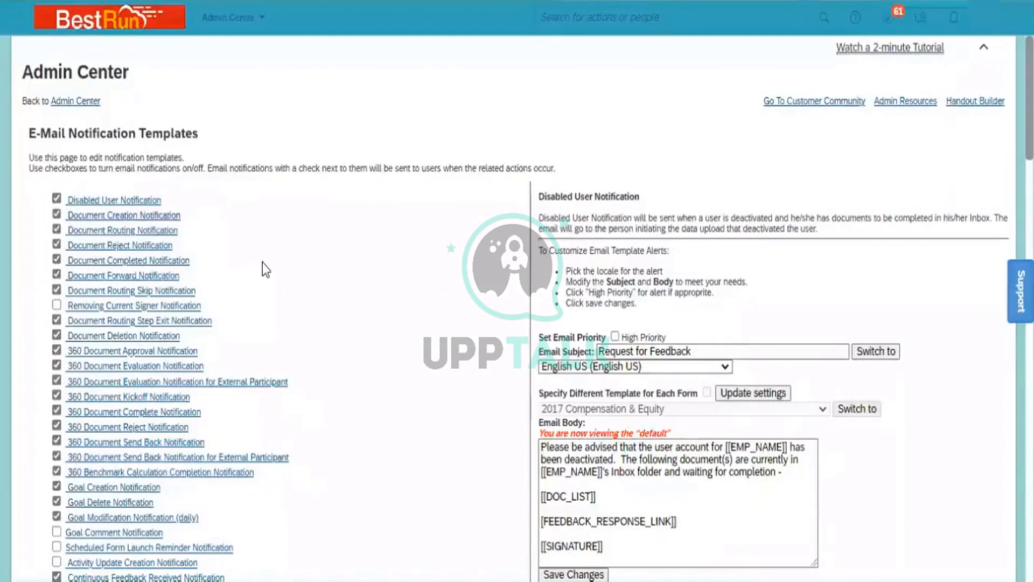
mouse_move(230, 264)
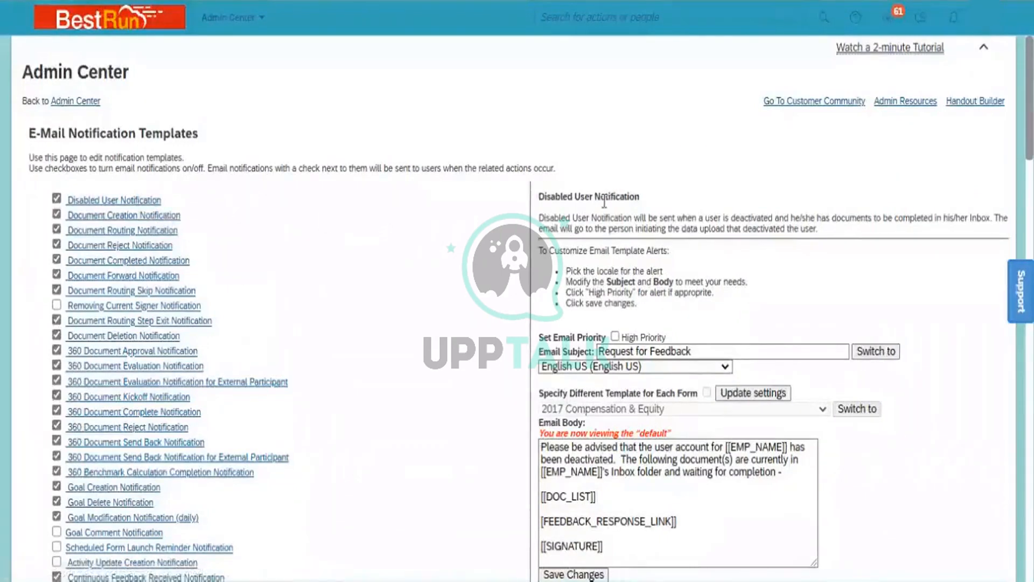
mouse_move(561, 216)
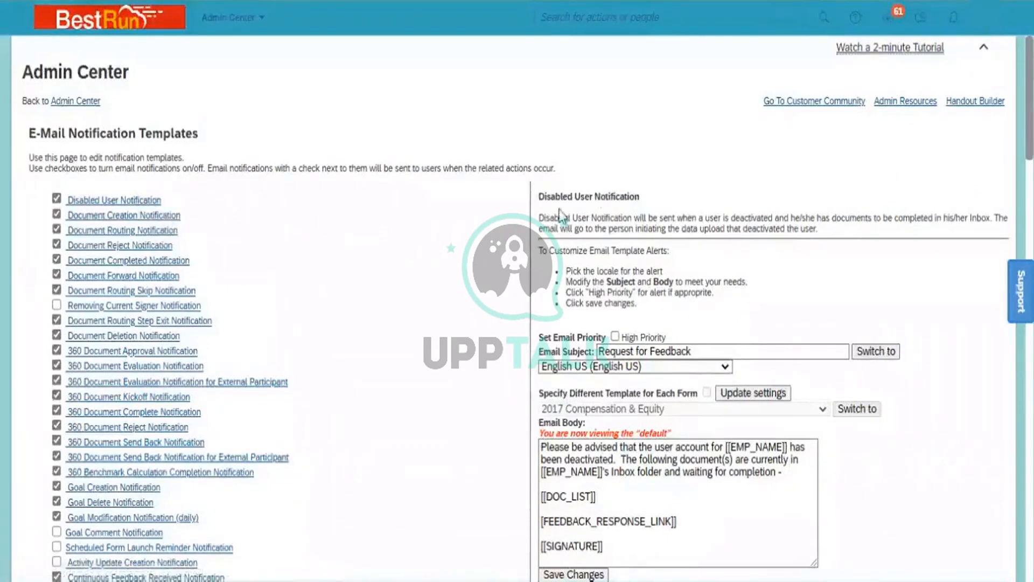
mouse_move(630, 211)
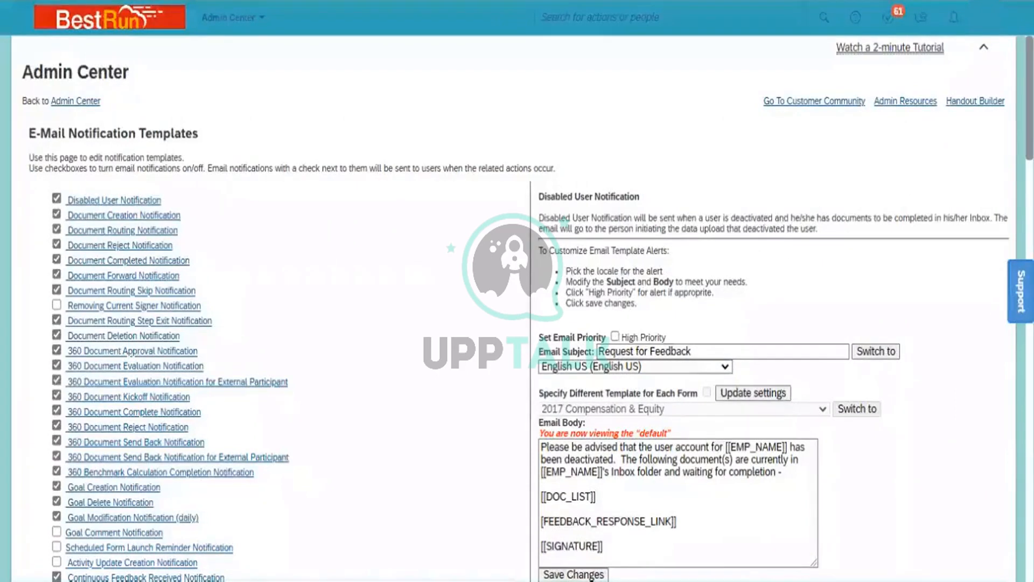
- Scroll through the Disabled User Notification template's Email Body to read its tokens
scroll(down, 3)
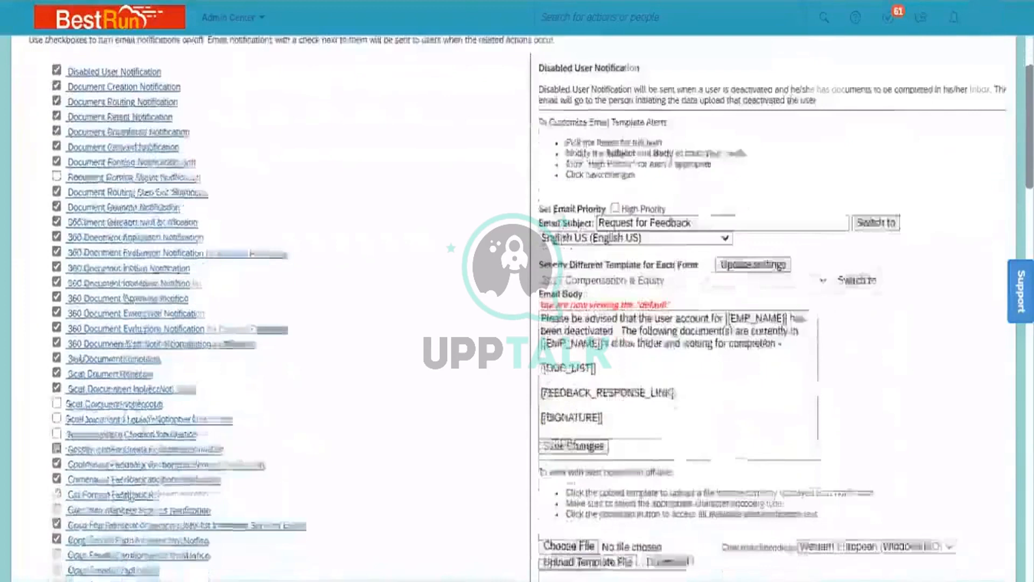
scroll(down, 3)
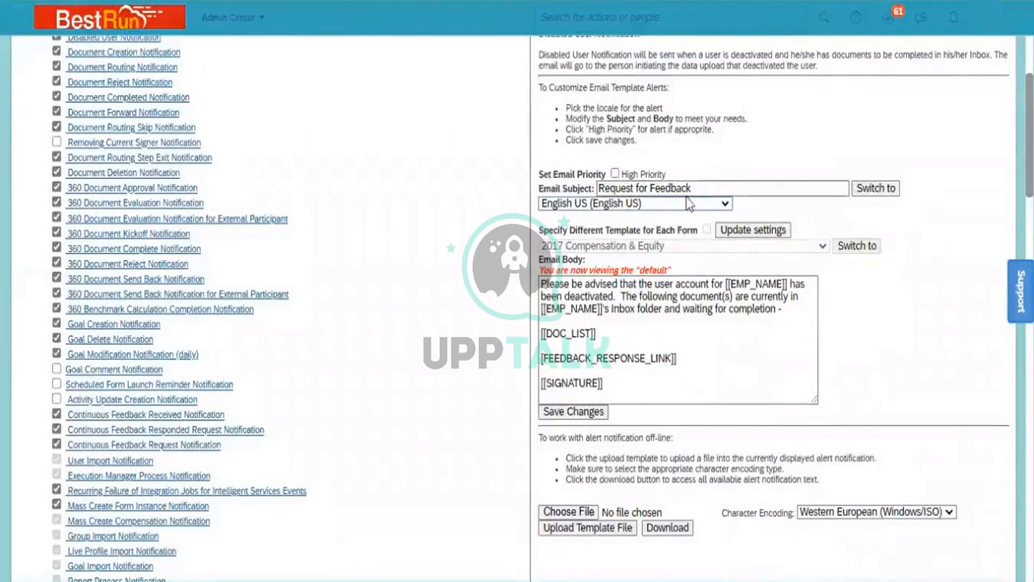
mouse_move(618, 266)
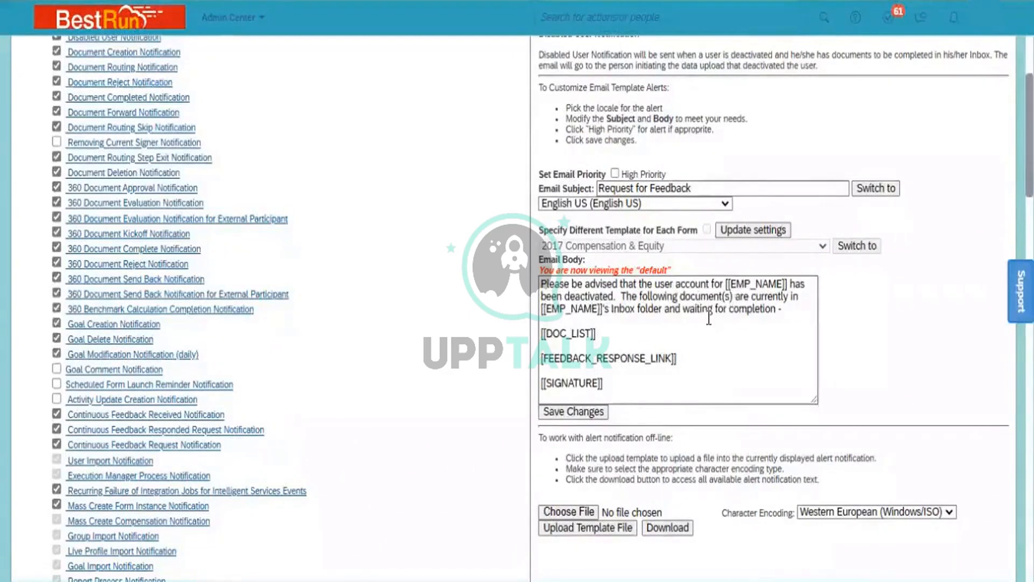
mouse_move(603, 322)
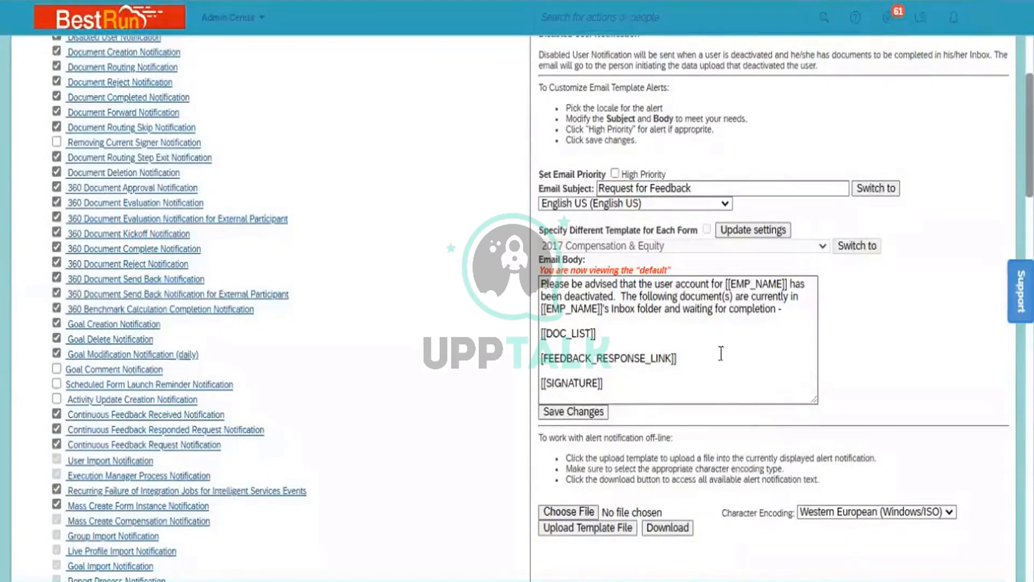
mouse_move(724, 313)
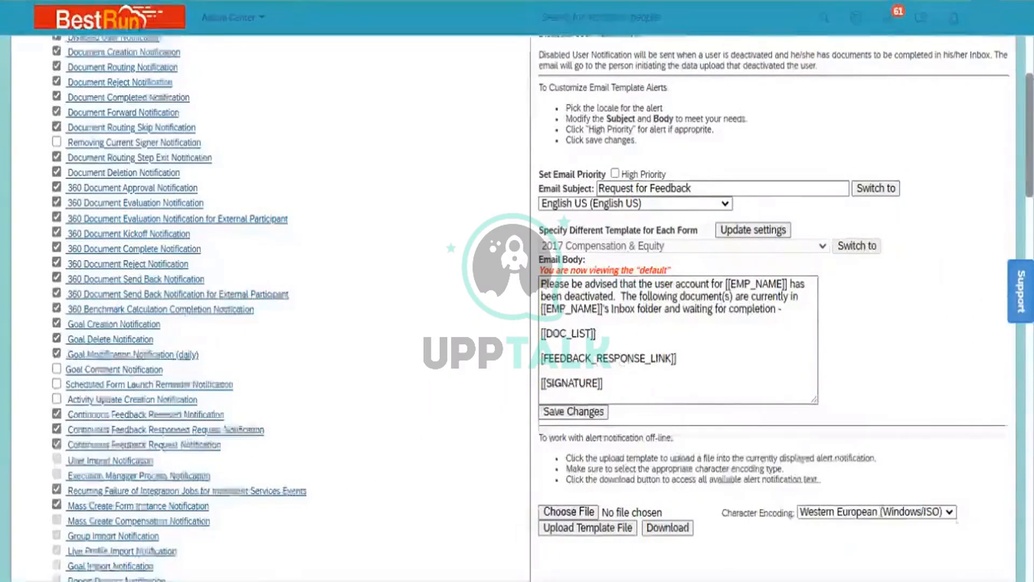
- Select Welcome Message Notification with Reset Password Support from the template list
scroll(down, 3)
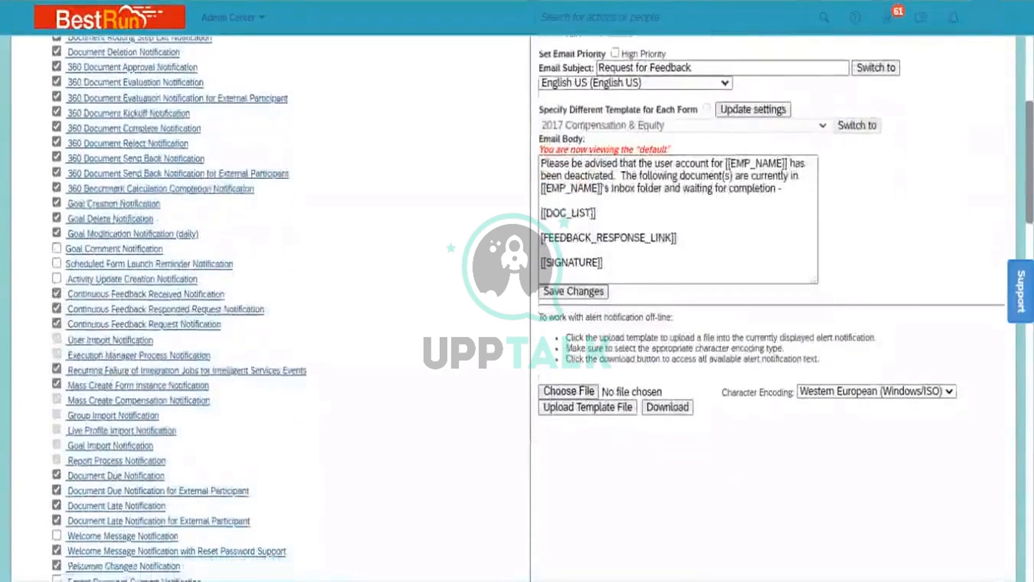
scroll(down, 3)
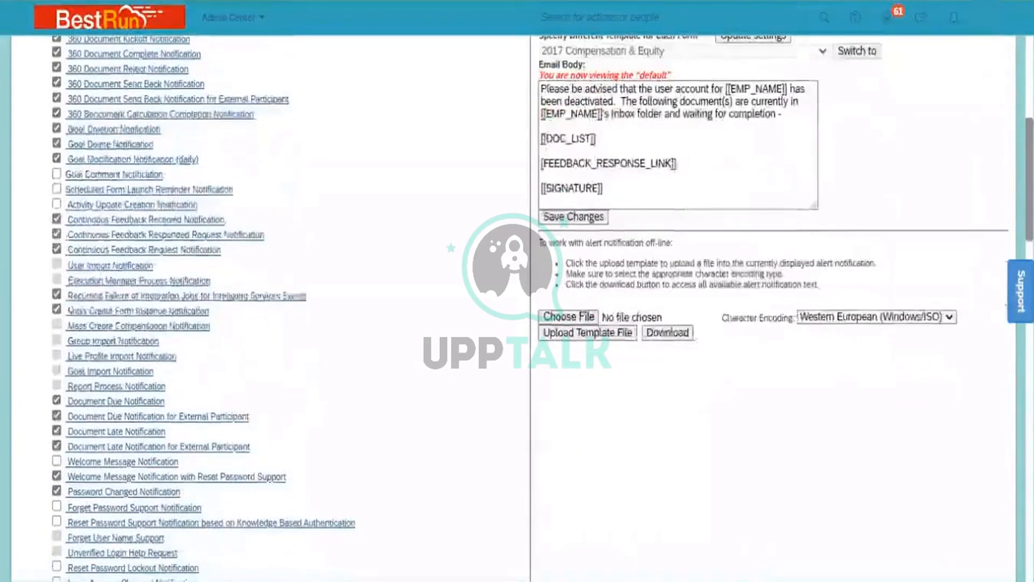
scroll(down, 3)
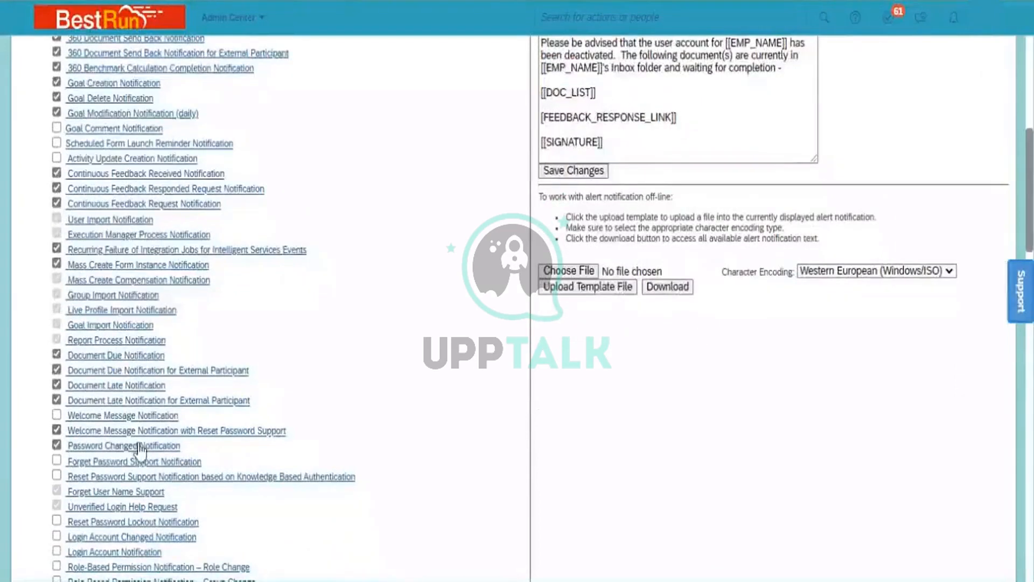
click(175, 431)
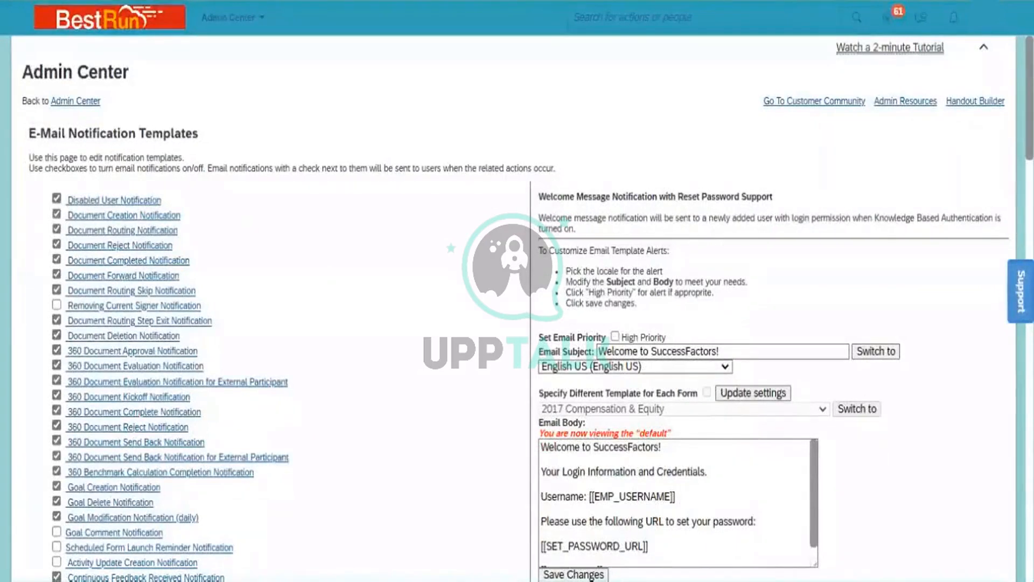
scroll(down, 3)
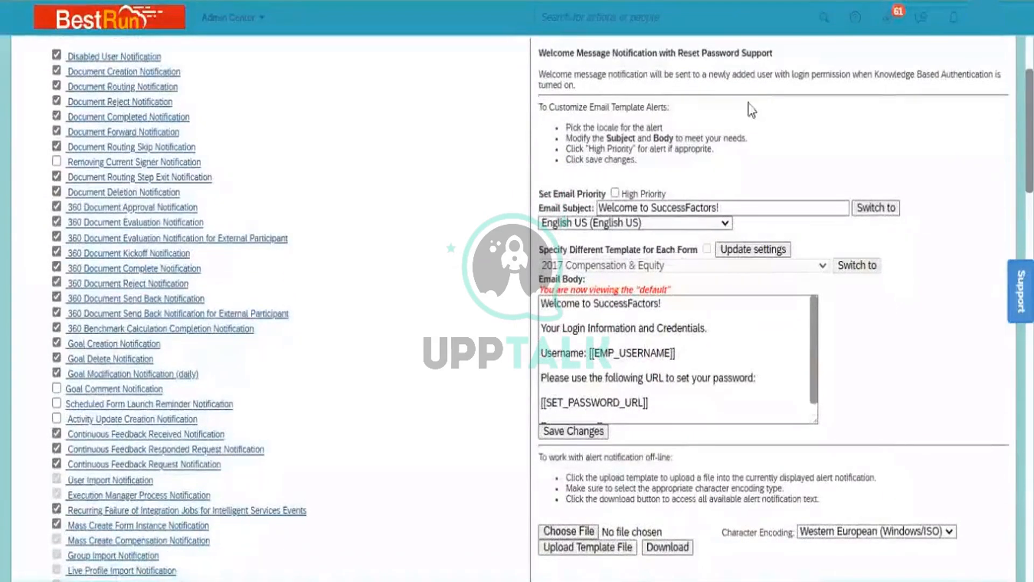
mouse_move(745, 316)
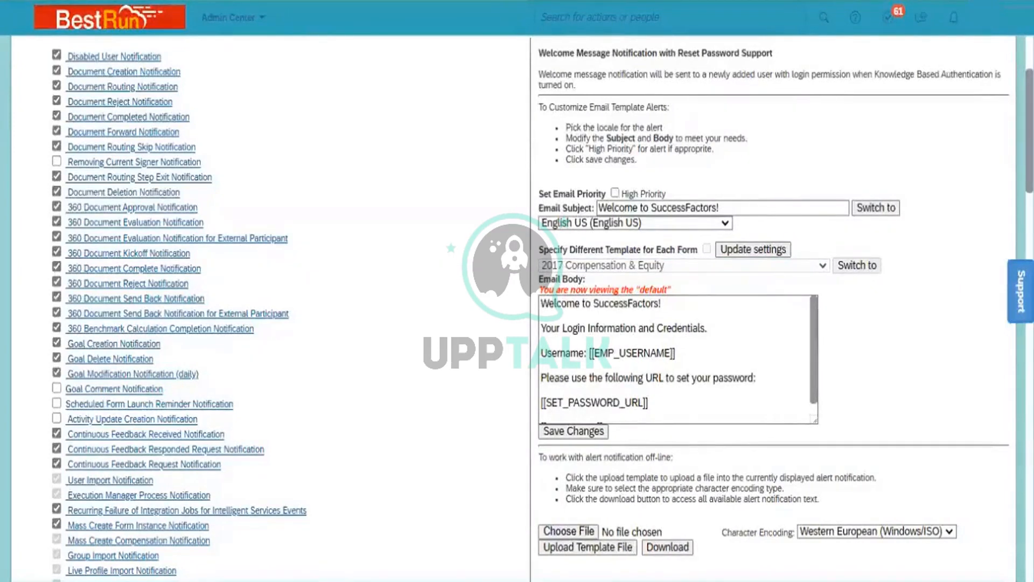
scroll(up, 3)
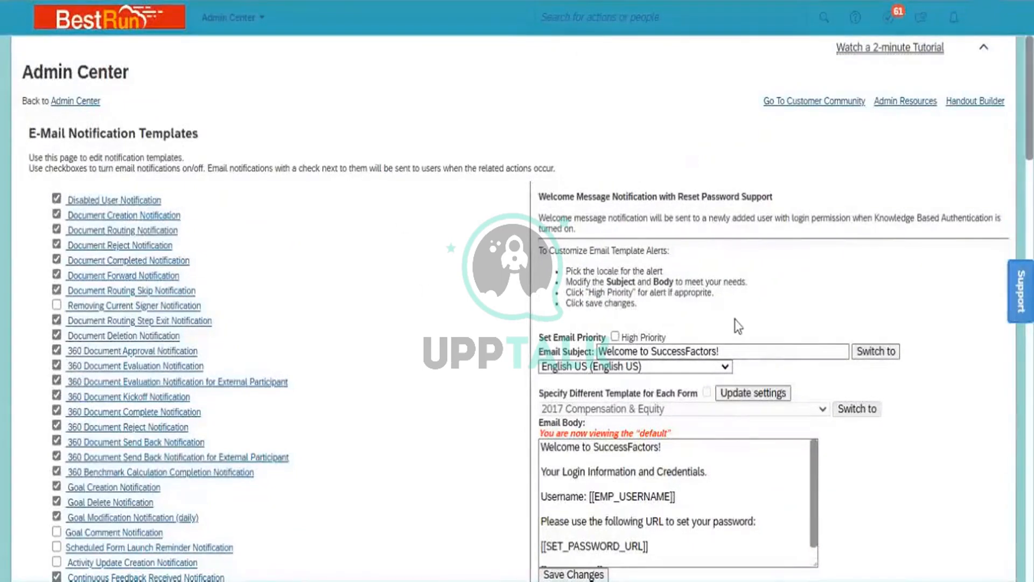
mouse_move(237, 227)
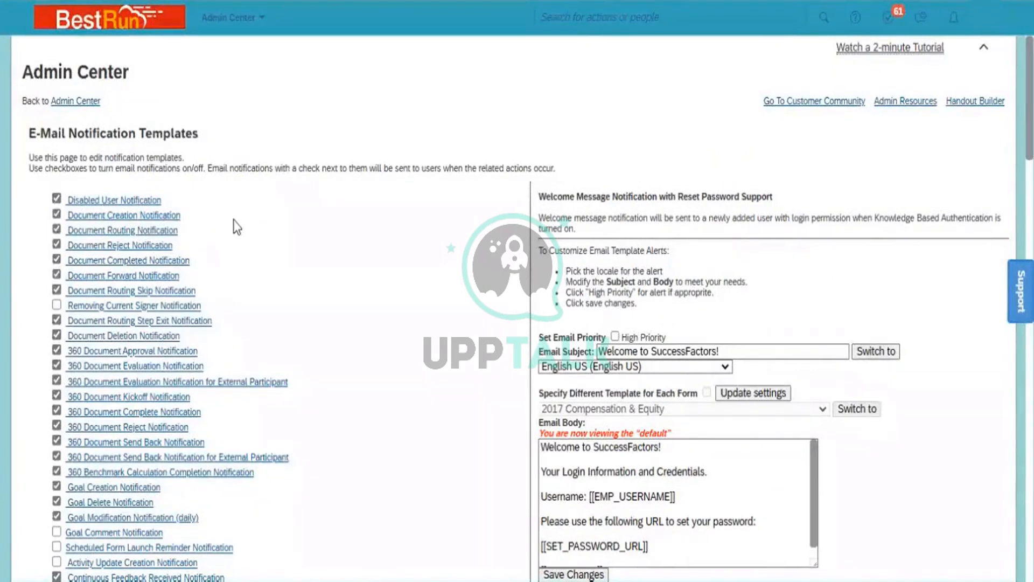
mouse_move(152, 322)
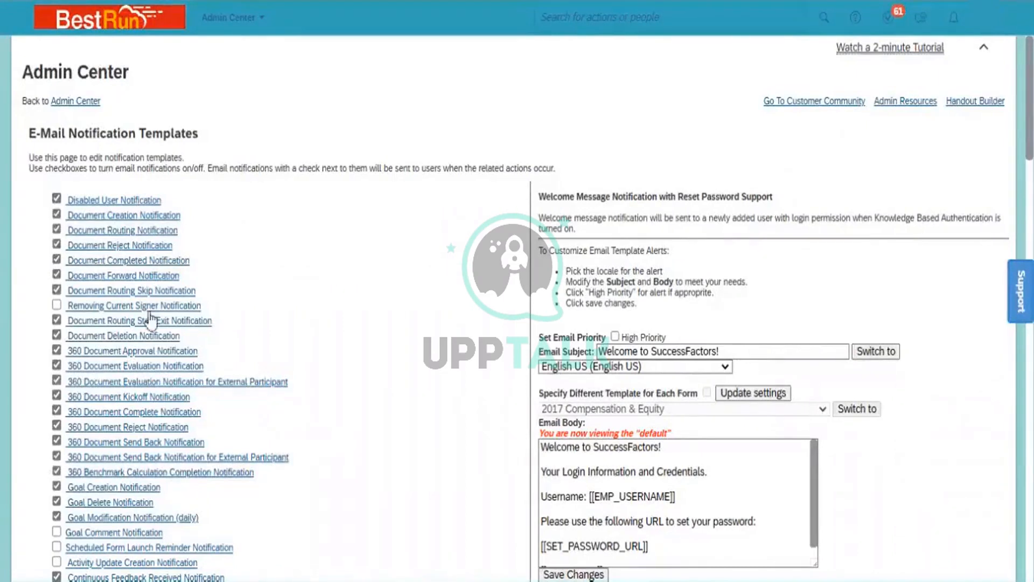
mouse_move(892, 424)
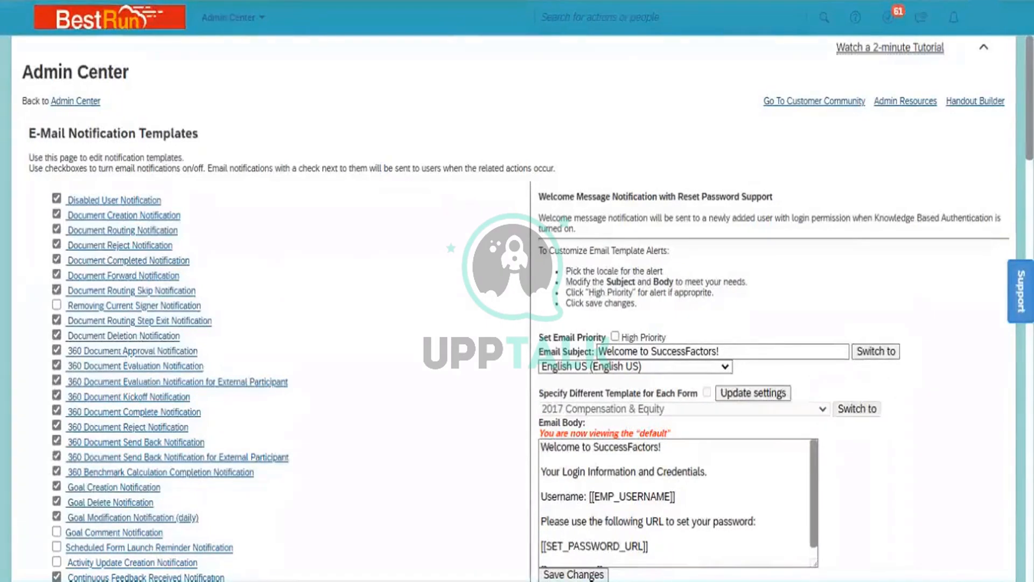
scroll(down, 3)
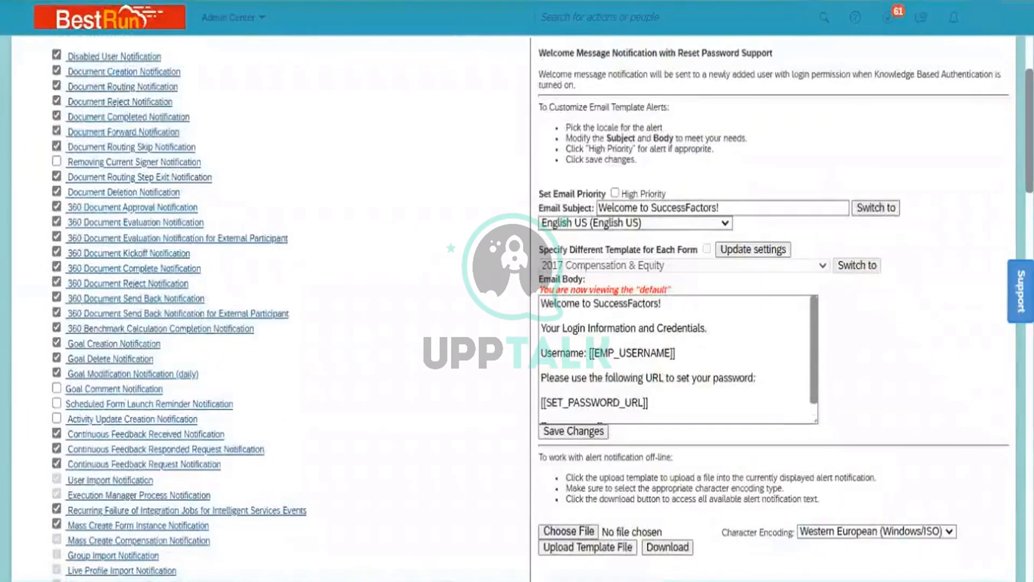